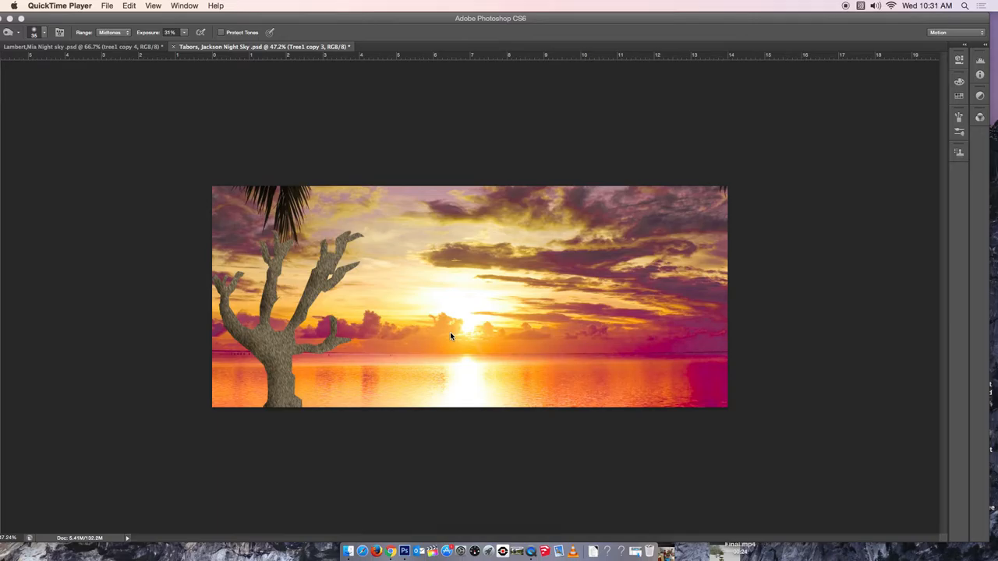
{"action": "mouse_move", "coordinate": [484, 201]}
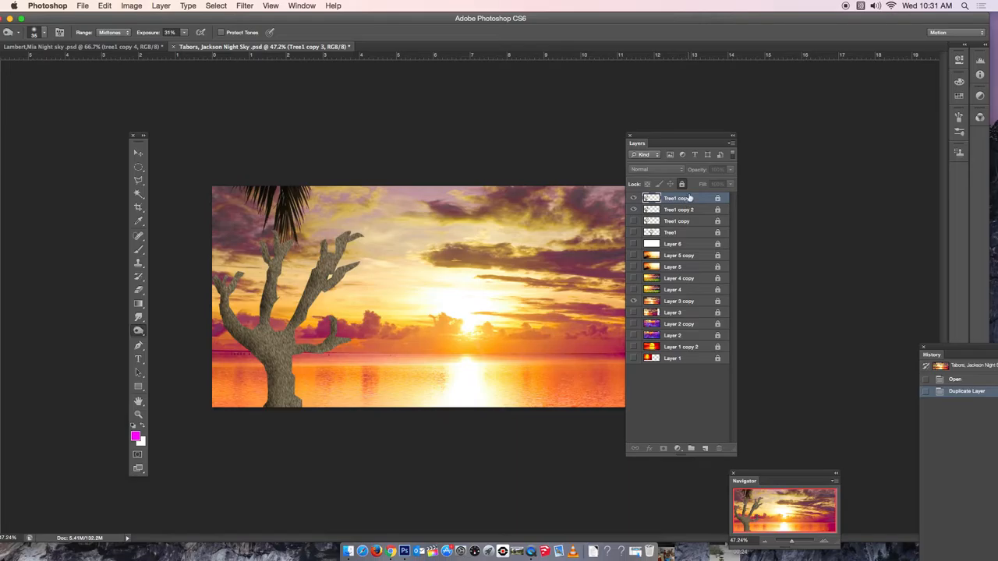
Step: Select the topmost tree copy layer to work on
{"action": "left_click", "coordinate": [646, 184]}
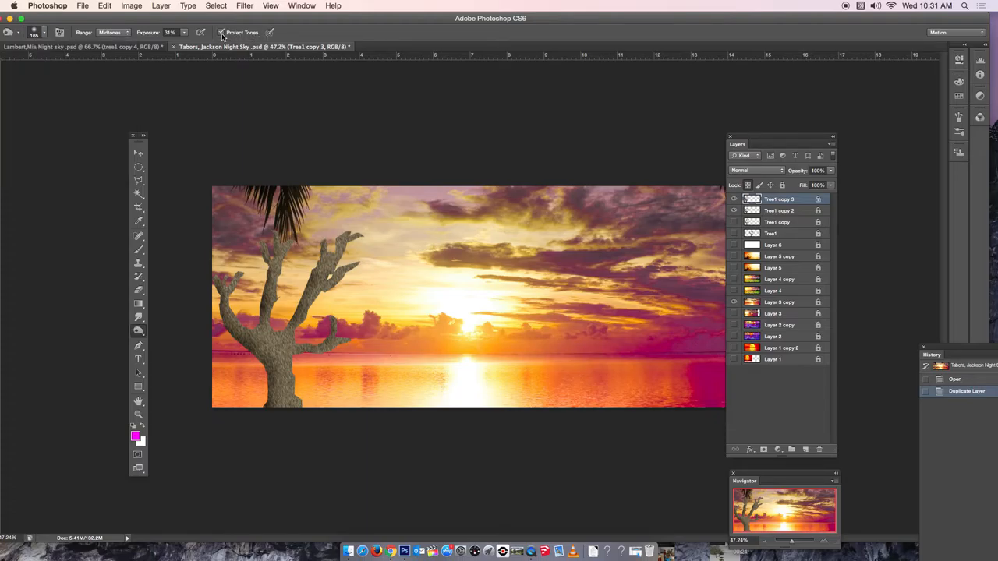
{"action": "mouse_move", "coordinate": [222, 32]}
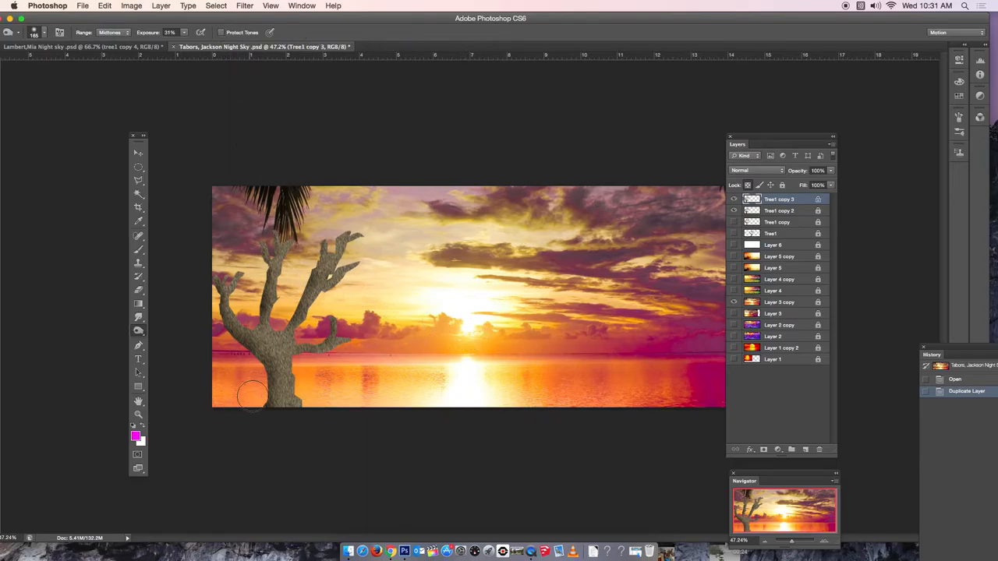
Step: Burn the lower trunk and set the brush size to 85 in the brush picker
{"action": "left_click_drag", "start_coordinate": [254, 398], "coordinate": [272, 366]}
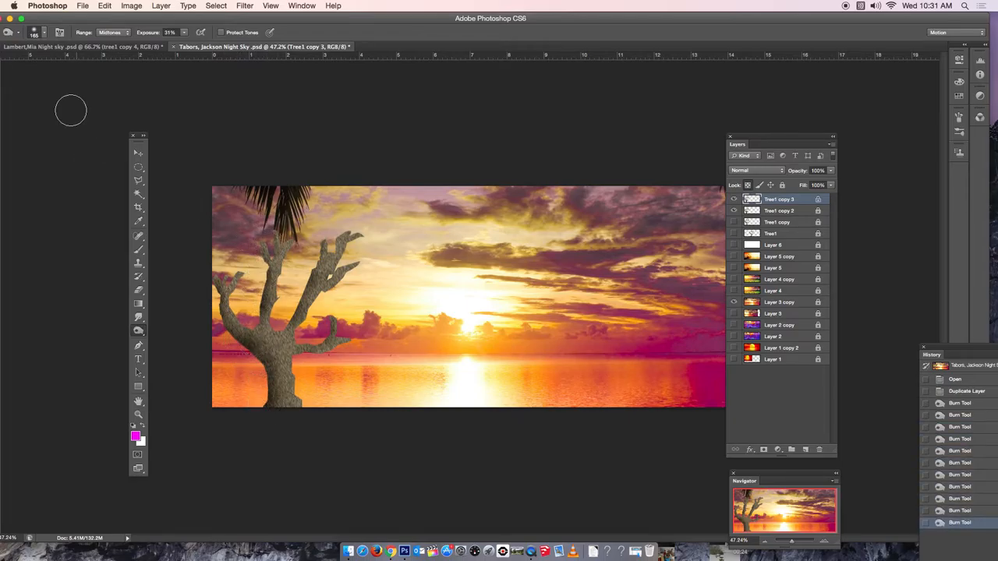
{"action": "left_click", "coordinate": [34, 32]}
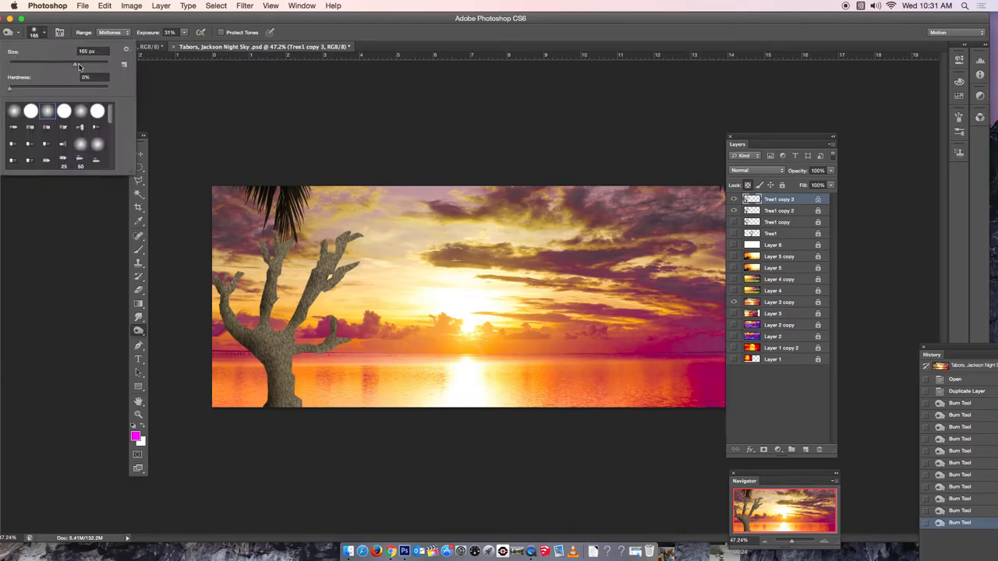
{"action": "type", "text": "85"}
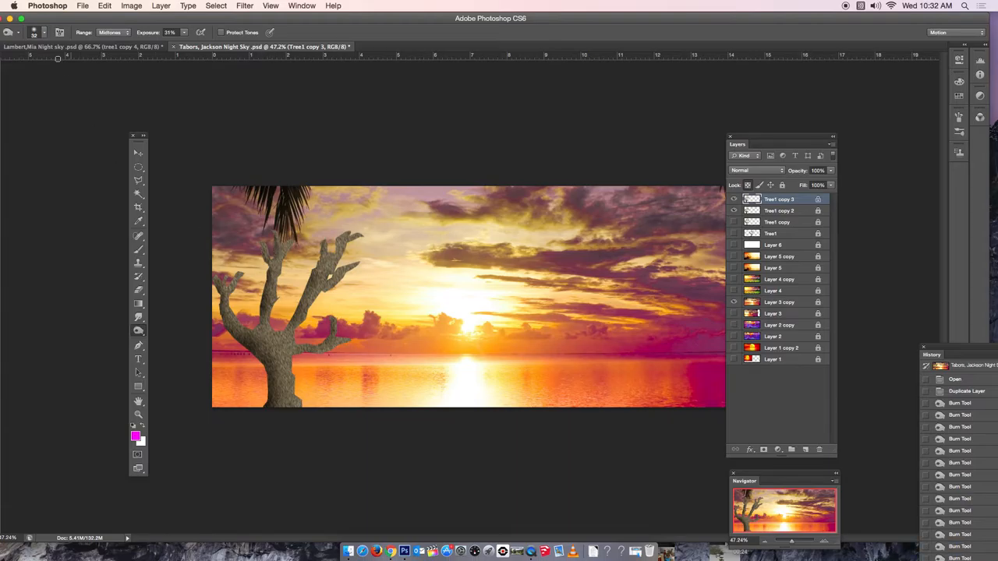
{"action": "left_click", "coordinate": [35, 32]}
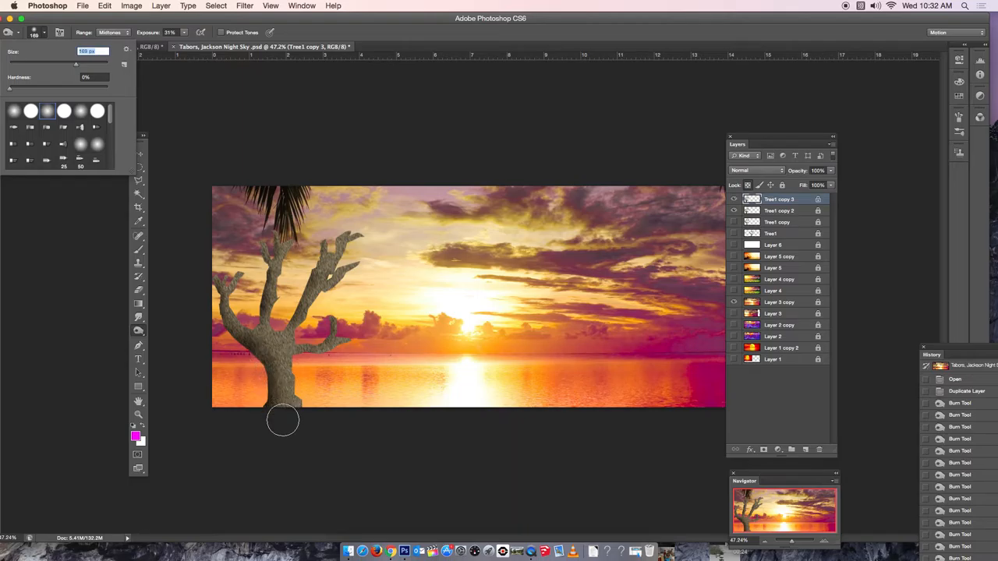
{"action": "mouse_move", "coordinate": [141, 335]}
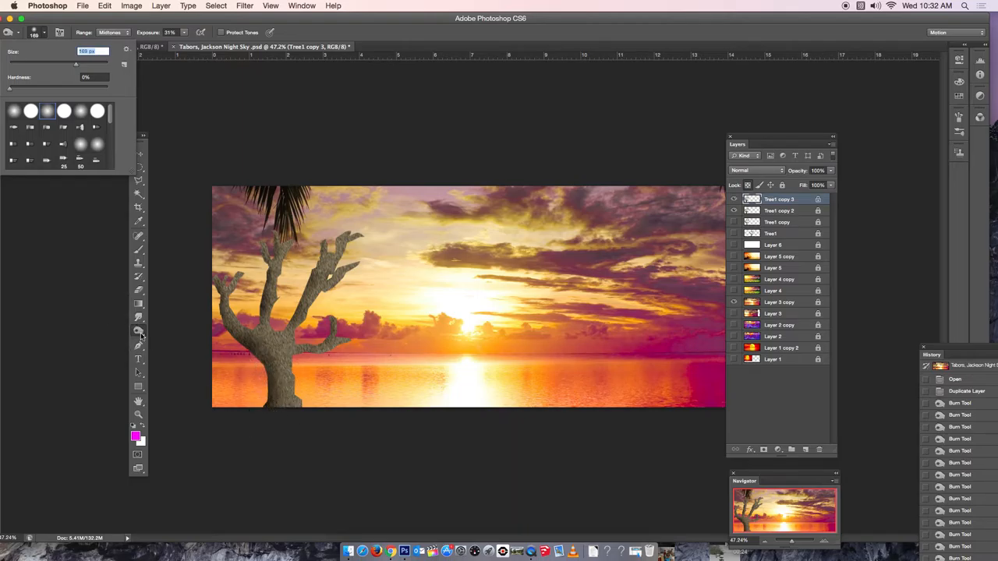
Step: Dodge highlights onto the middle branch, trunk base and remaining branches
{"action": "left_click", "coordinate": [138, 330]}
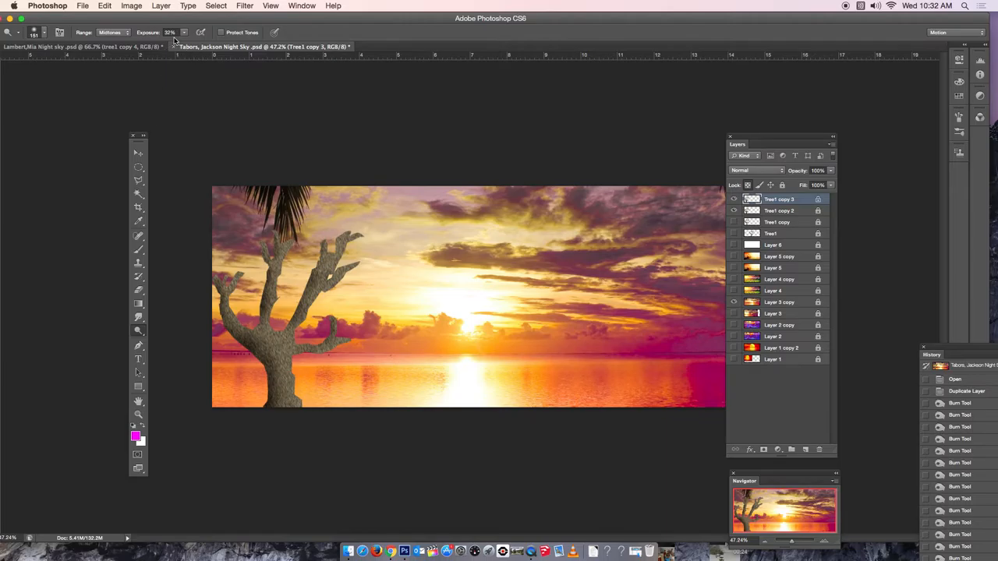
{"action": "mouse_move", "coordinate": [223, 41]}
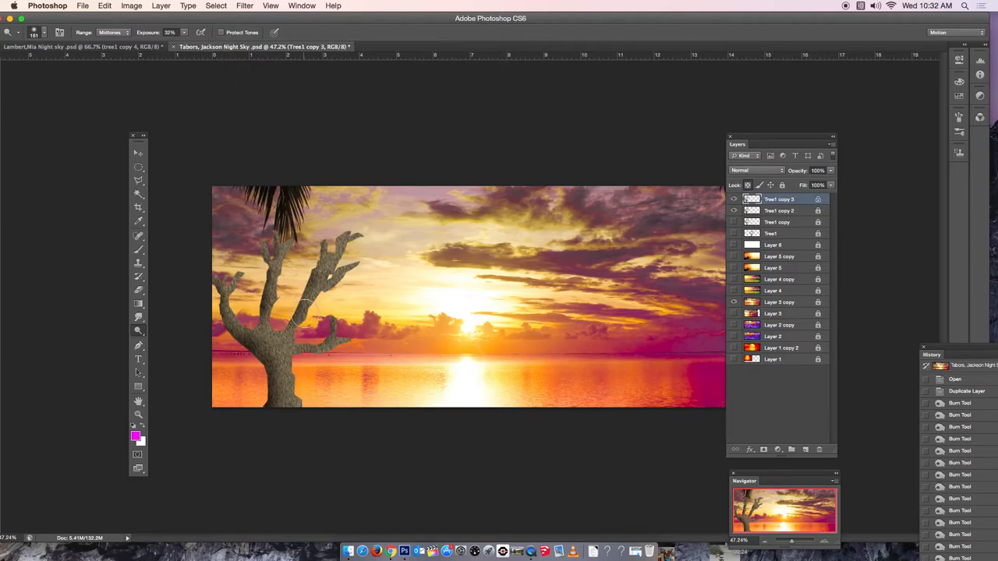
{"action": "left_click_drag", "start_coordinate": [304, 316], "coordinate": [311, 374]}
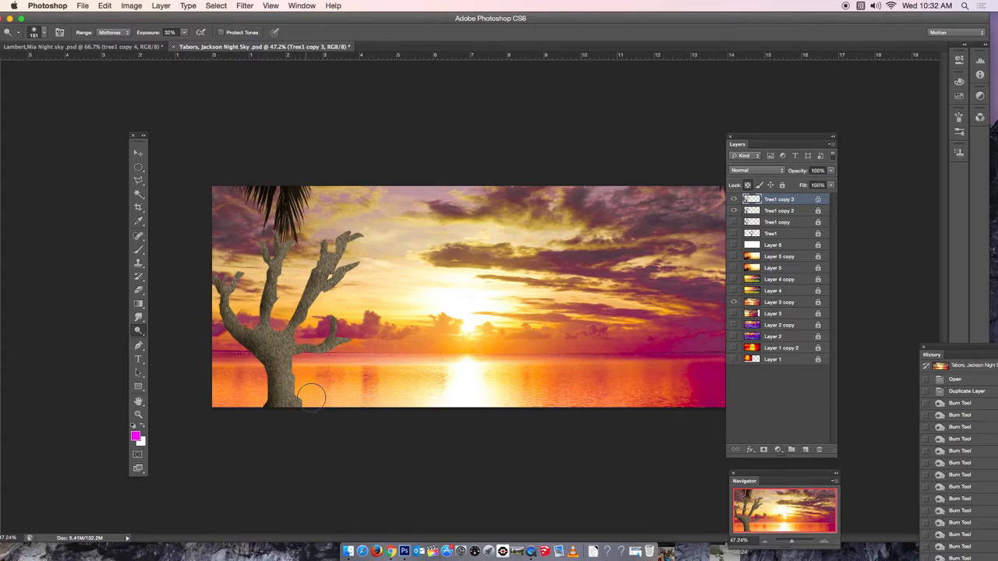
{"action": "left_click_drag", "start_coordinate": [312, 398], "coordinate": [306, 331]}
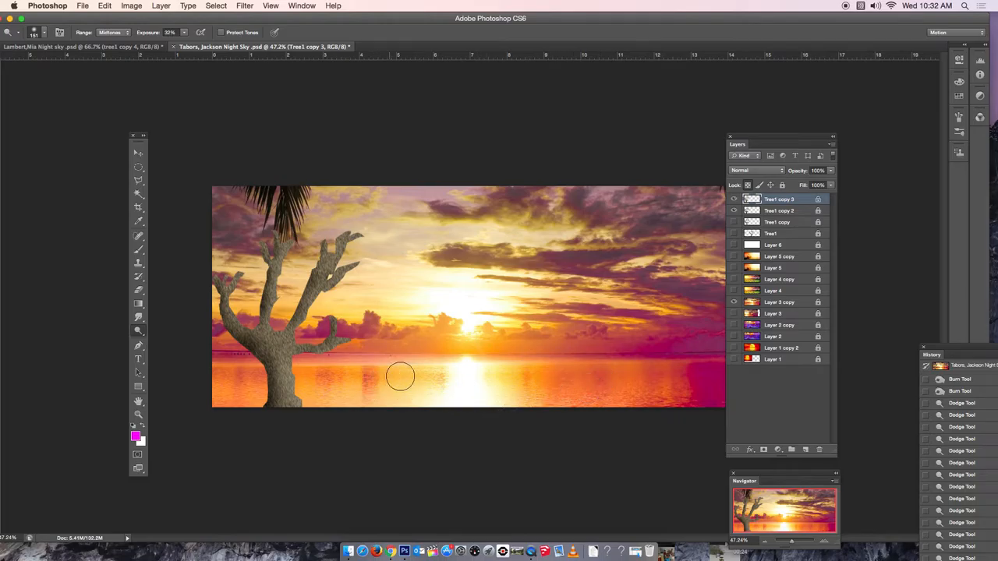
{"action": "left_click_drag", "start_coordinate": [400, 377], "coordinate": [634, 364]}
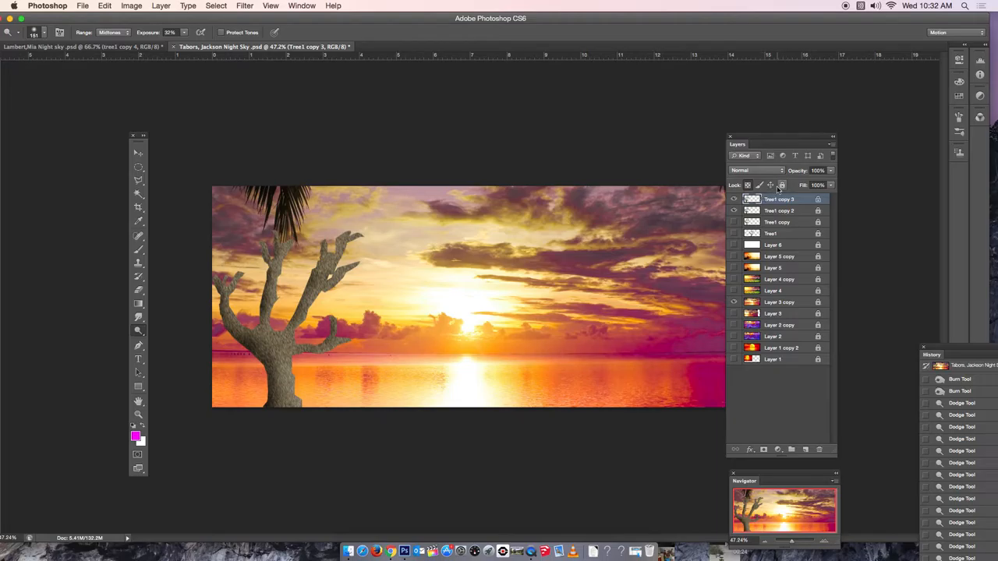
{"action": "mouse_move", "coordinate": [782, 185]}
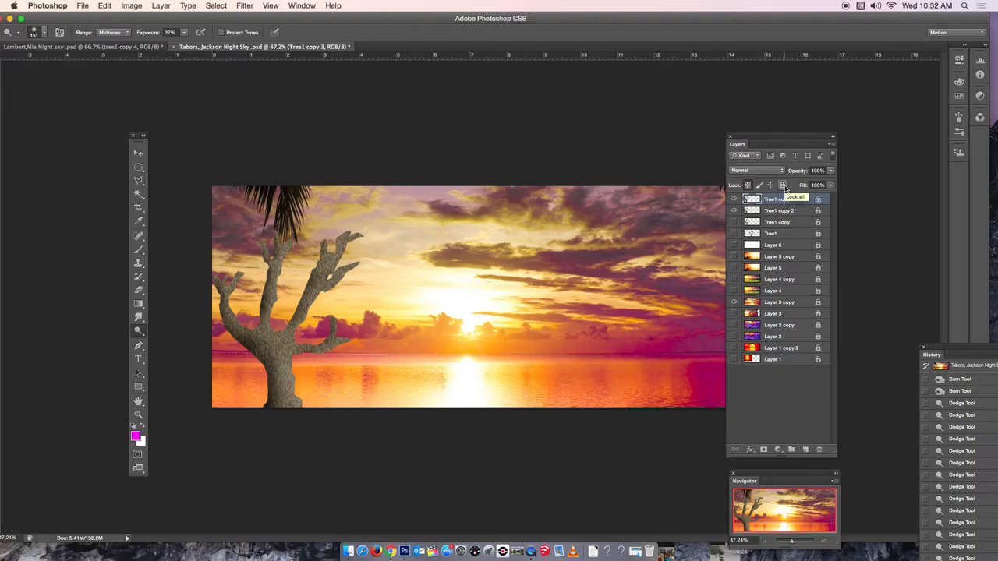
Step: Duplicate the tree layer and set the foreground to a softer orange sampled from the sunset
{"action": "left_click", "coordinate": [782, 184]}
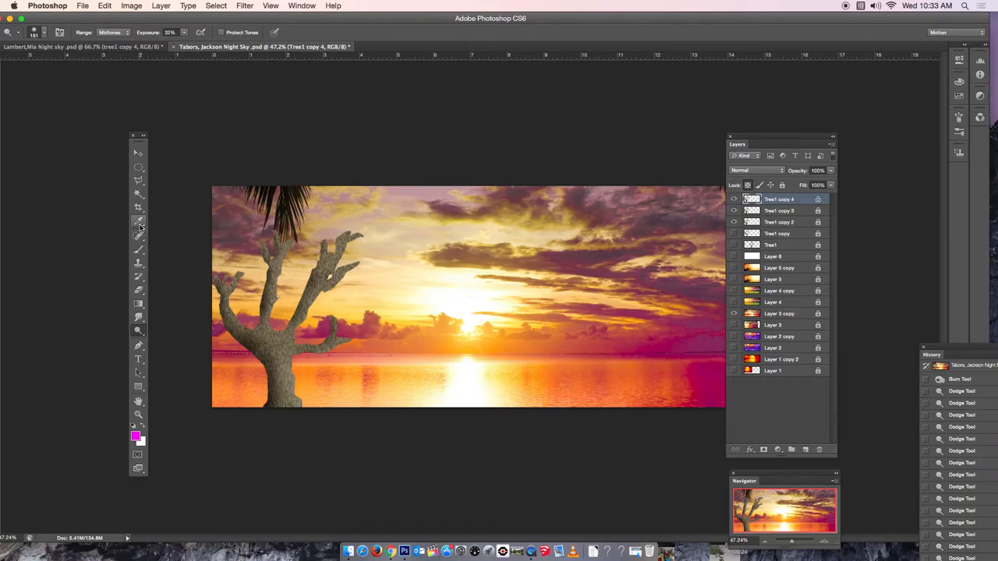
{"action": "left_click", "coordinate": [138, 220]}
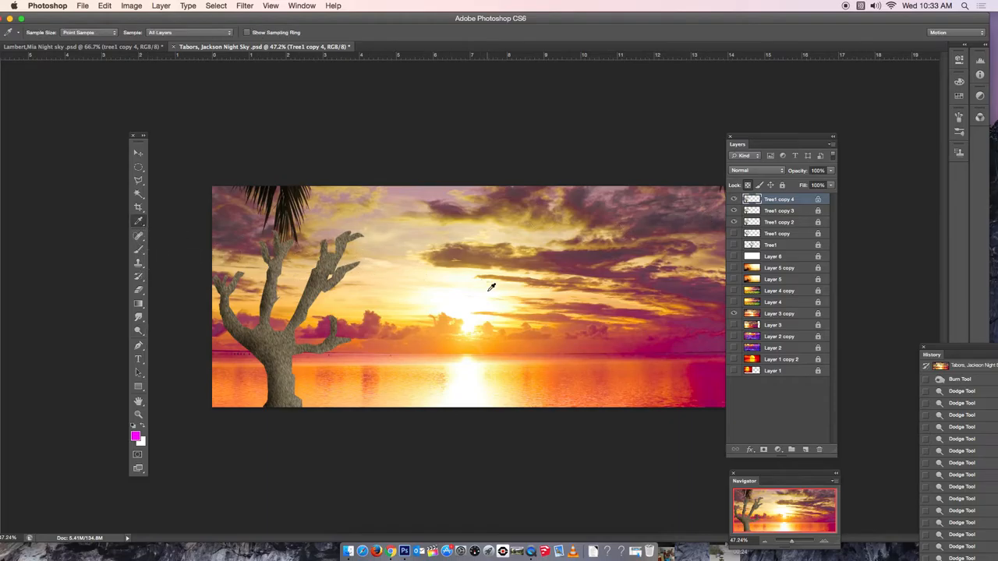
{"action": "mouse_move", "coordinate": [560, 367]}
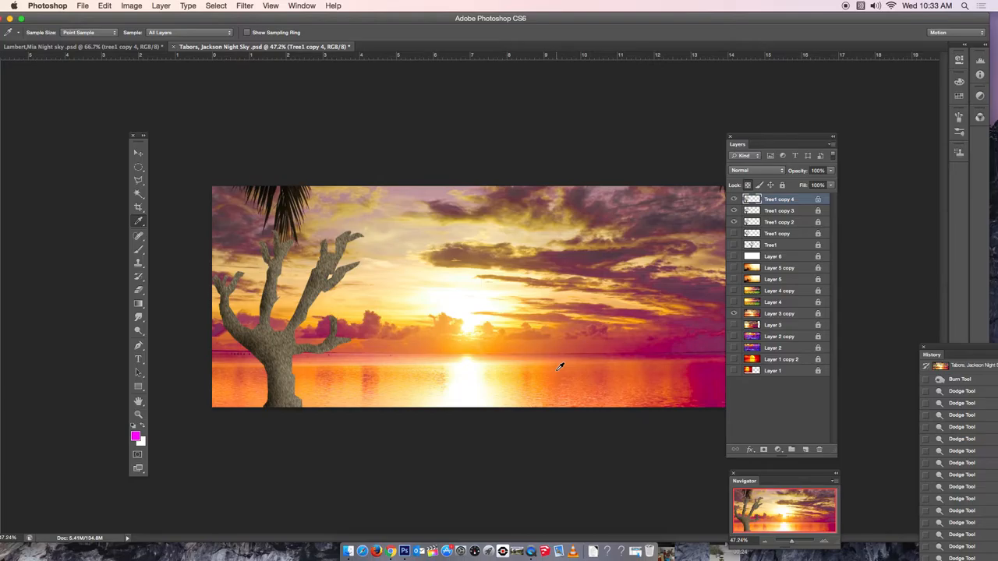
{"action": "mouse_move", "coordinate": [533, 355]}
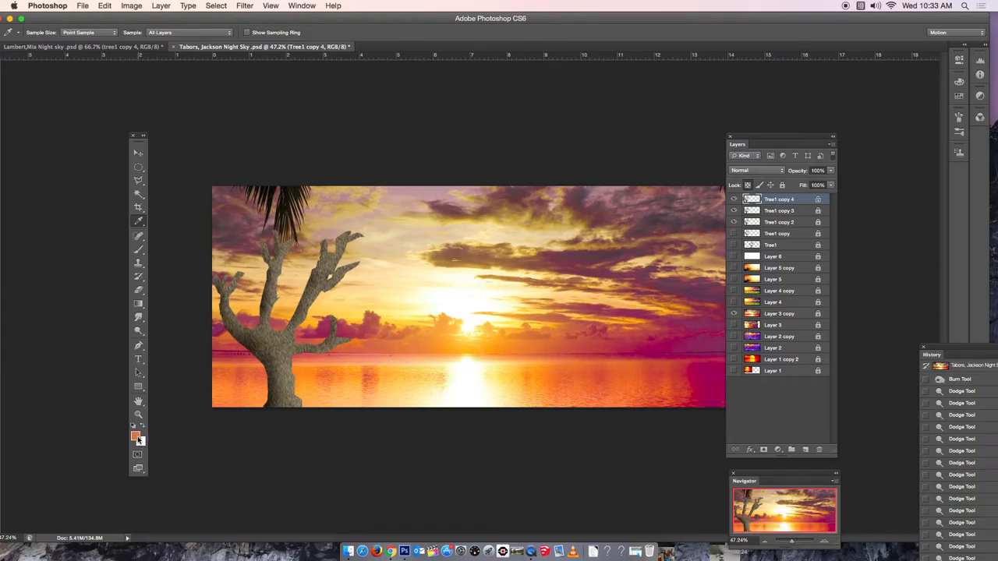
{"action": "left_click", "coordinate": [134, 435]}
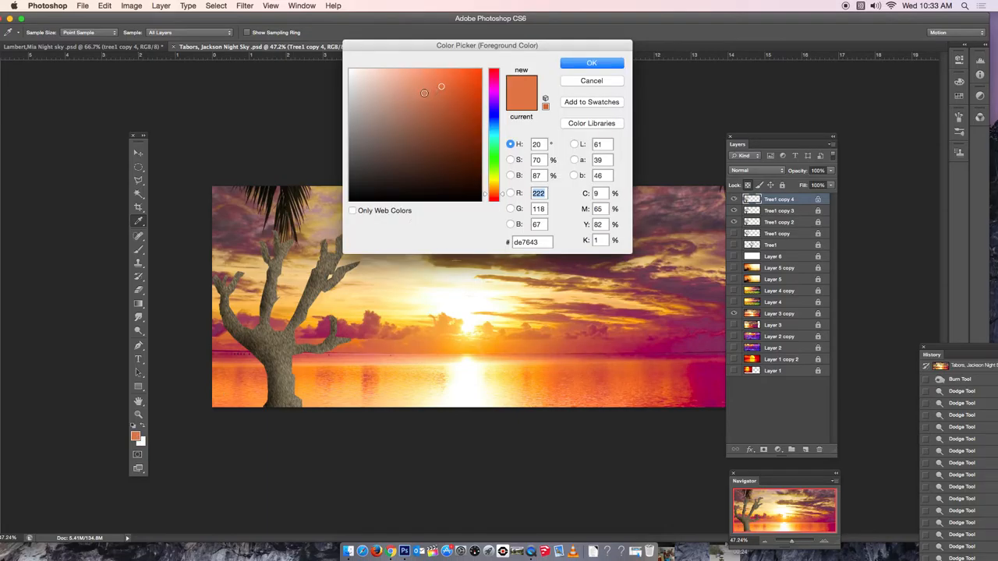
{"action": "left_click", "coordinate": [424, 92]}
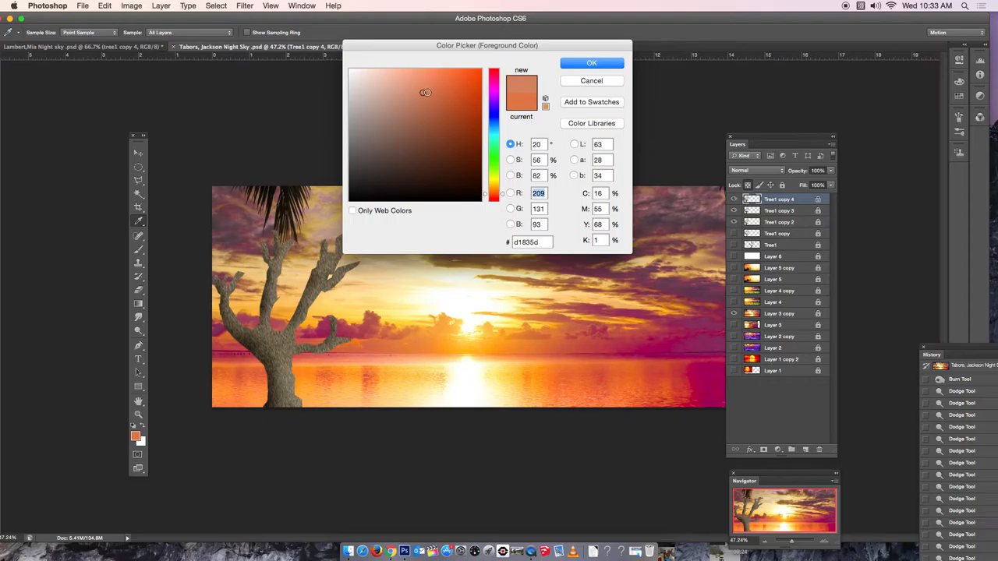
{"action": "left_click", "coordinate": [591, 62]}
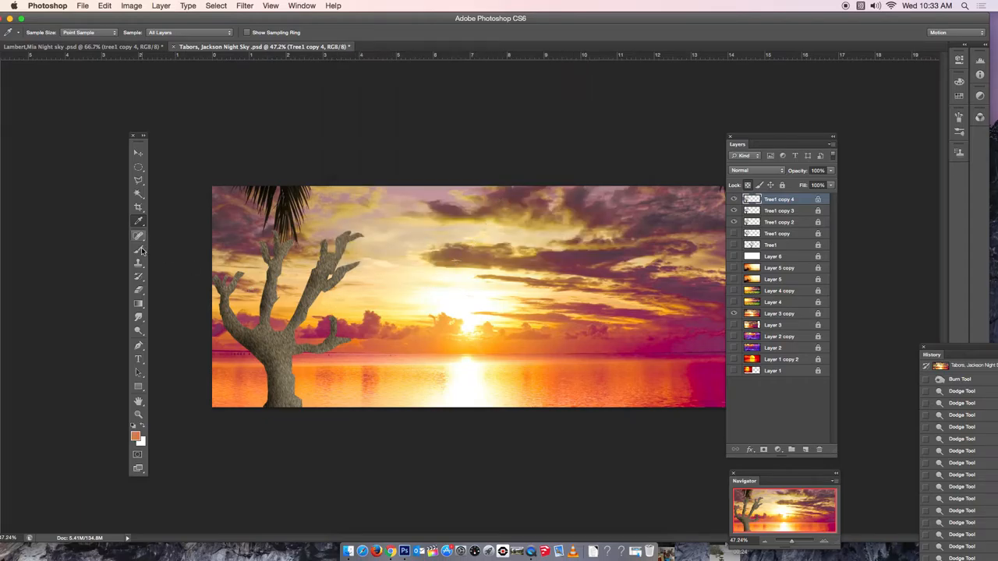
Step: Set the Brush tool to Color blend mode at about 52% opacity
{"action": "left_click", "coordinate": [138, 249]}
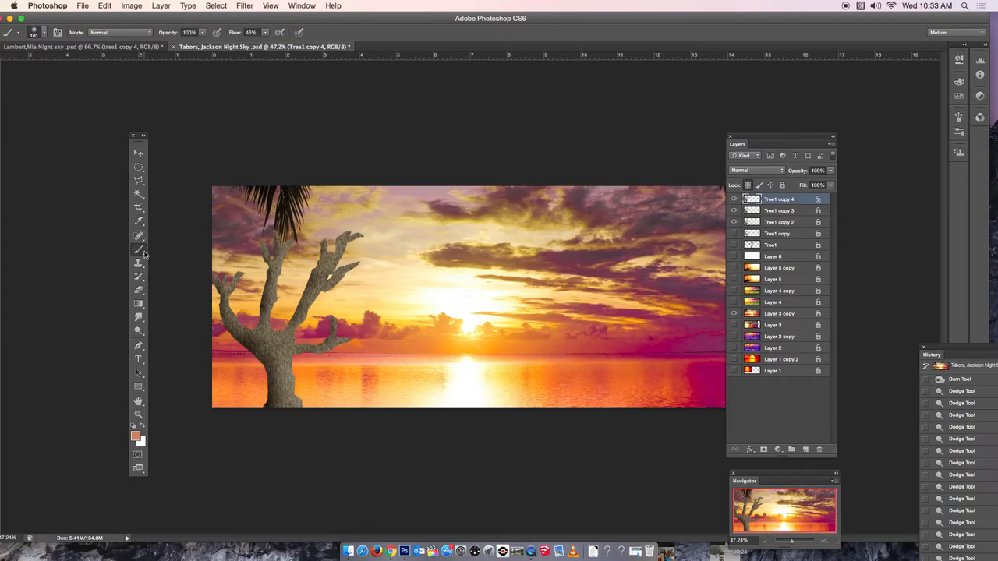
{"action": "mouse_move", "coordinate": [383, 343]}
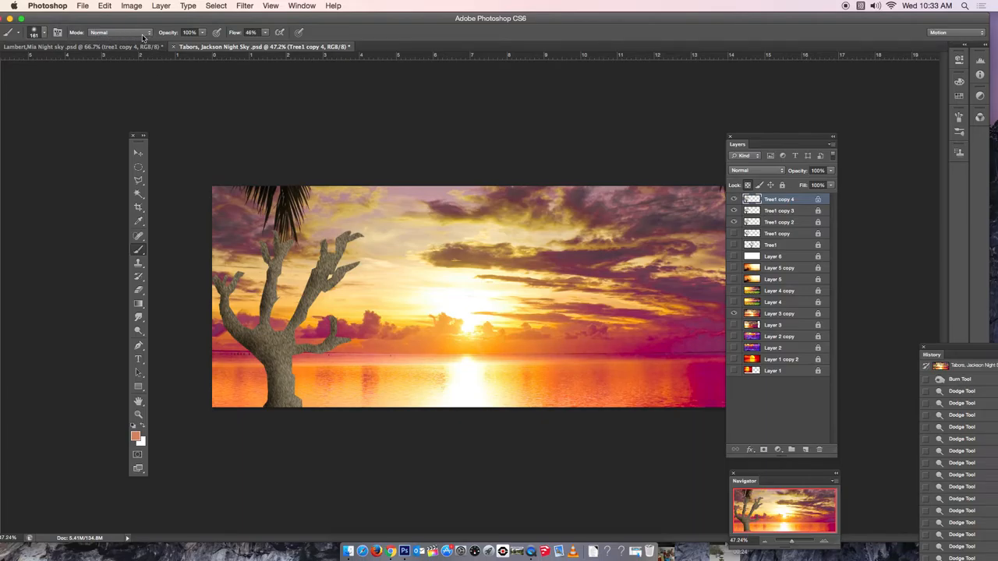
{"action": "left_click", "coordinate": [129, 32]}
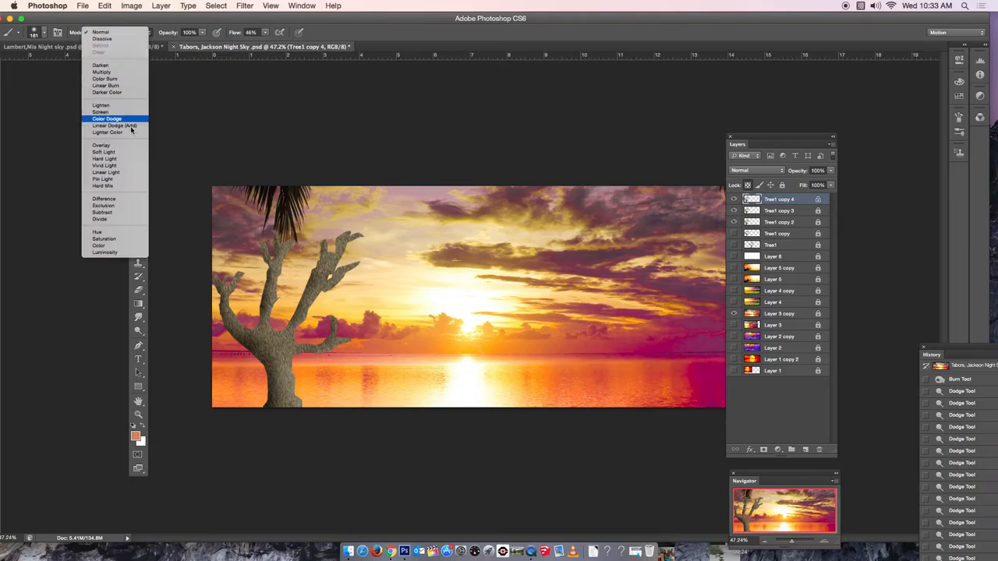
{"action": "mouse_move", "coordinate": [99, 246]}
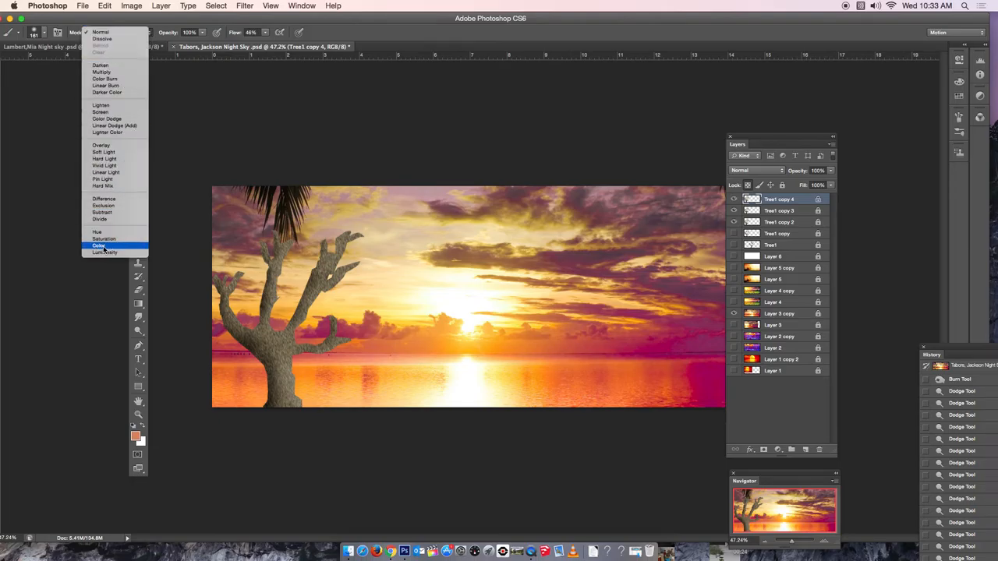
{"action": "left_click", "coordinate": [99, 246]}
{"action": "type", "text": "52"}
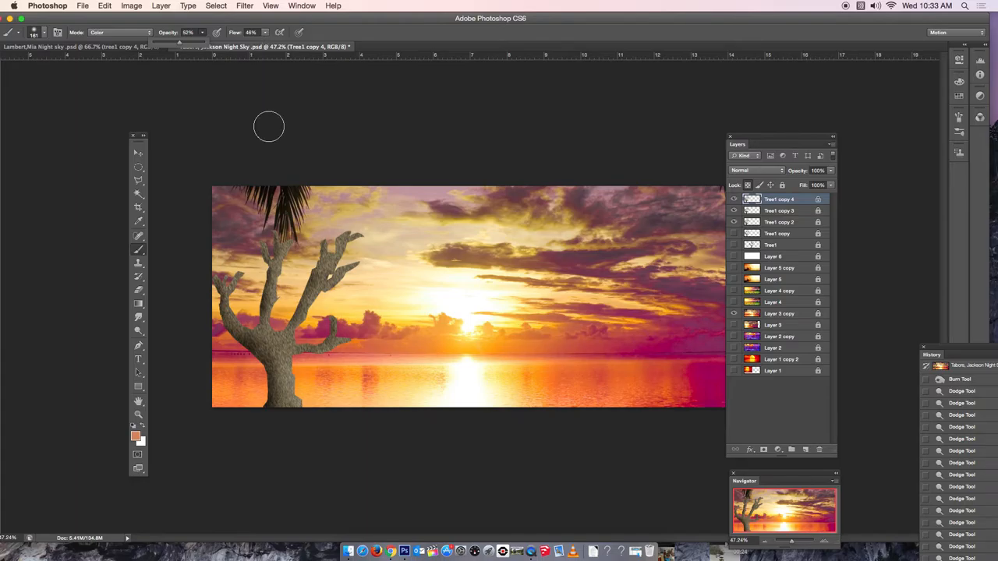
{"action": "left_click_drag", "start_coordinate": [268, 125], "coordinate": [327, 302]}
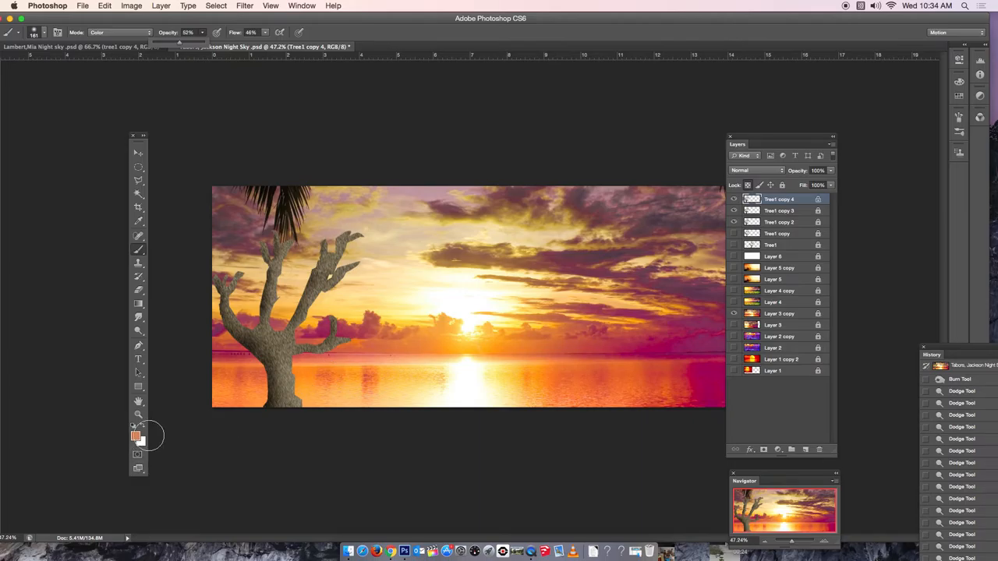
{"action": "mouse_move", "coordinate": [312, 378]}
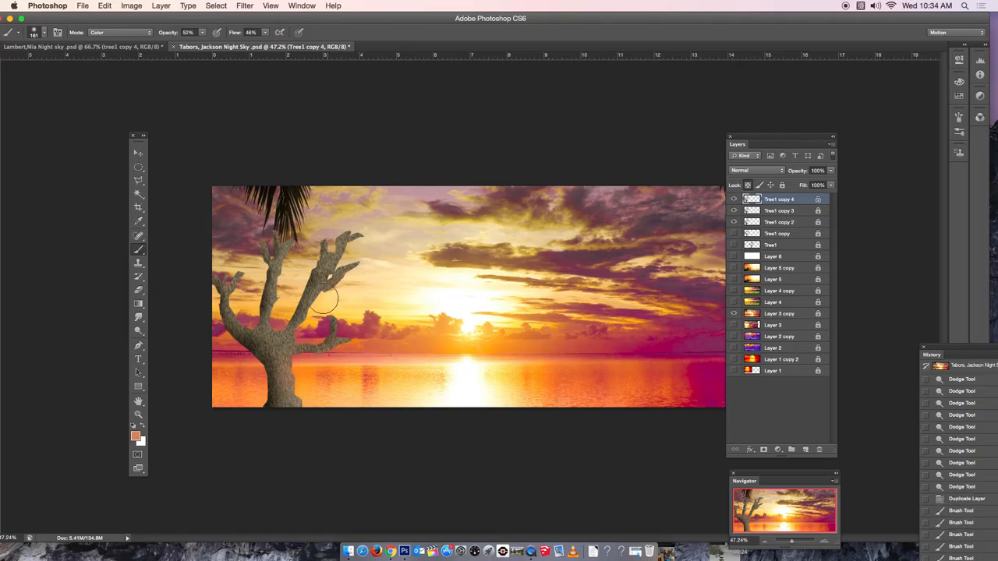
Step: Paint the orange tint over the tree branches and lower trunk
{"action": "left_click_drag", "start_coordinate": [327, 300], "coordinate": [304, 333]}
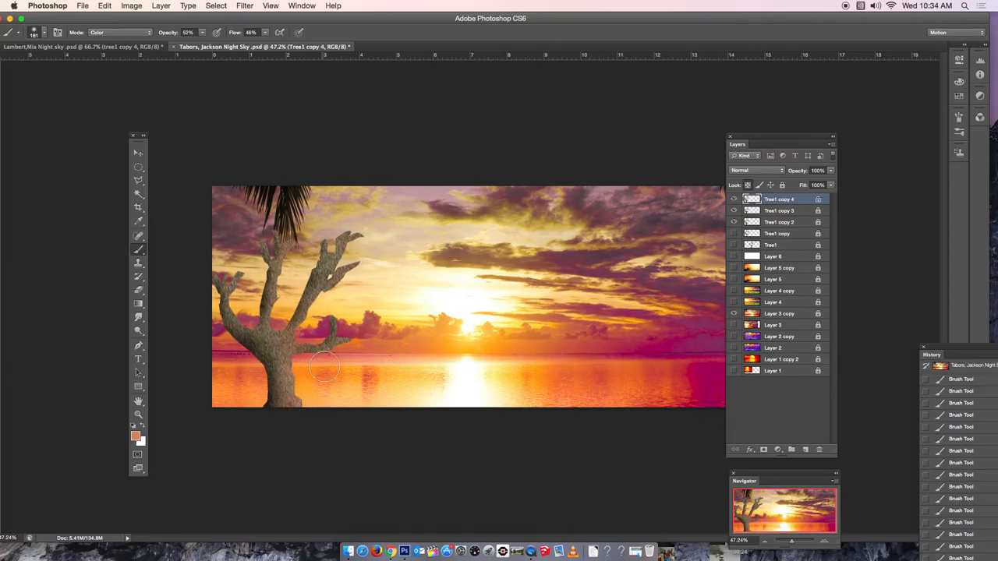
{"action": "left_click_drag", "start_coordinate": [324, 366], "coordinate": [349, 292]}
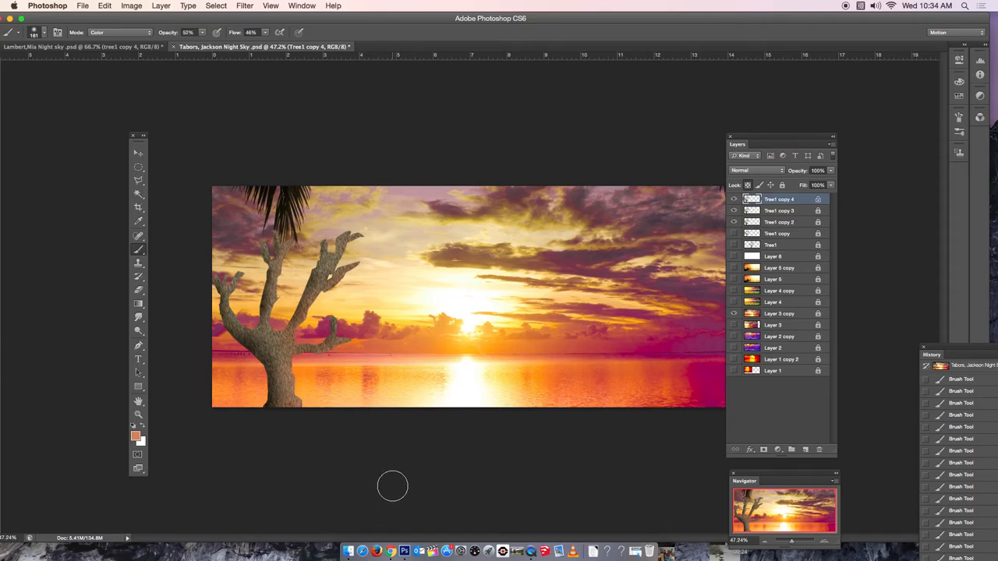
{"action": "mouse_move", "coordinate": [394, 487]}
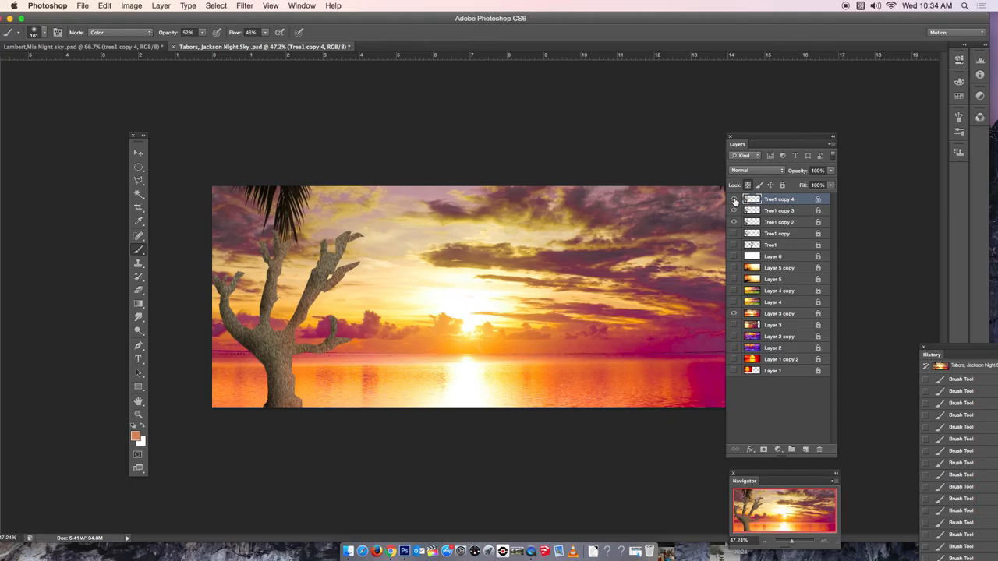
Step: Hide Tree1 copy 4 and select Tree1 copy 3 for duplicating
{"action": "left_click", "coordinate": [734, 198]}
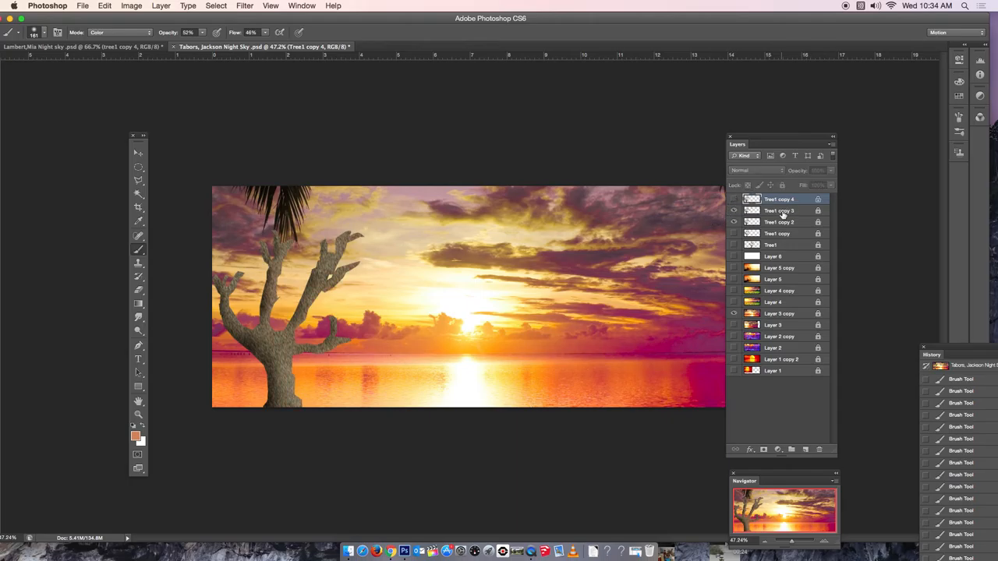
{"action": "left_click", "coordinate": [778, 211]}
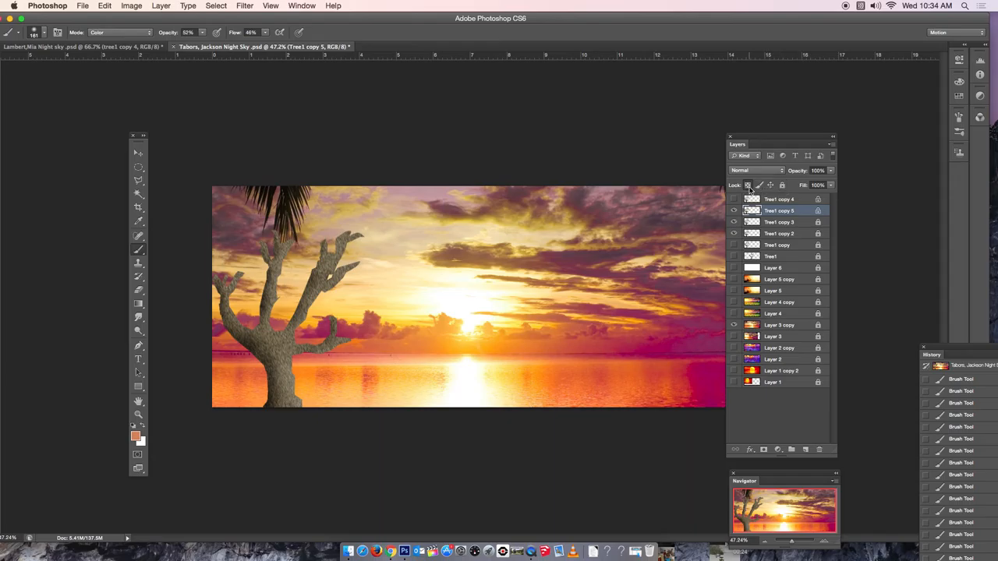
{"action": "mouse_move", "coordinate": [732, 201]}
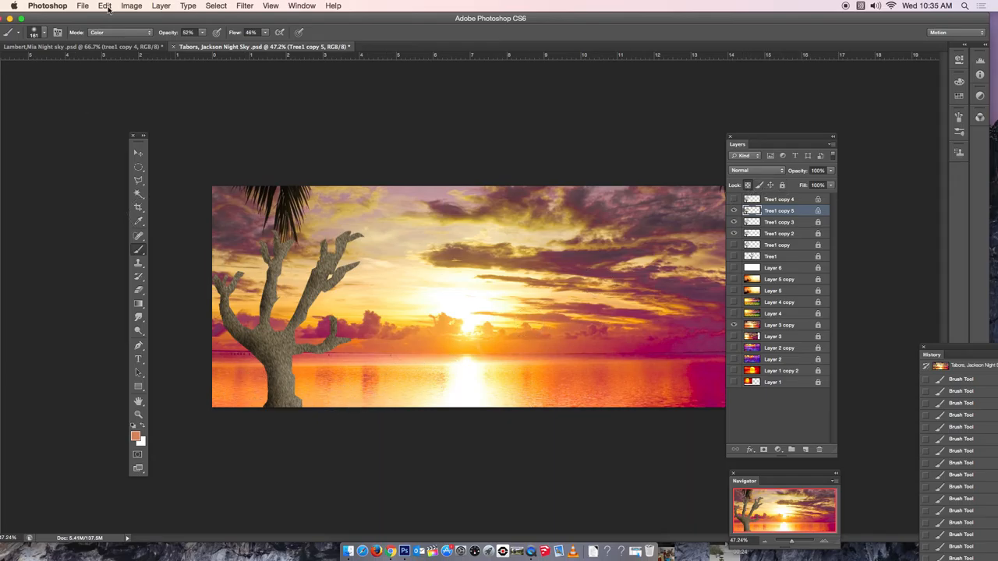
Step: Fill the layer with Foreground Color in Color mode at 30% opacity via Edit > Fill
{"action": "left_click", "coordinate": [104, 5]}
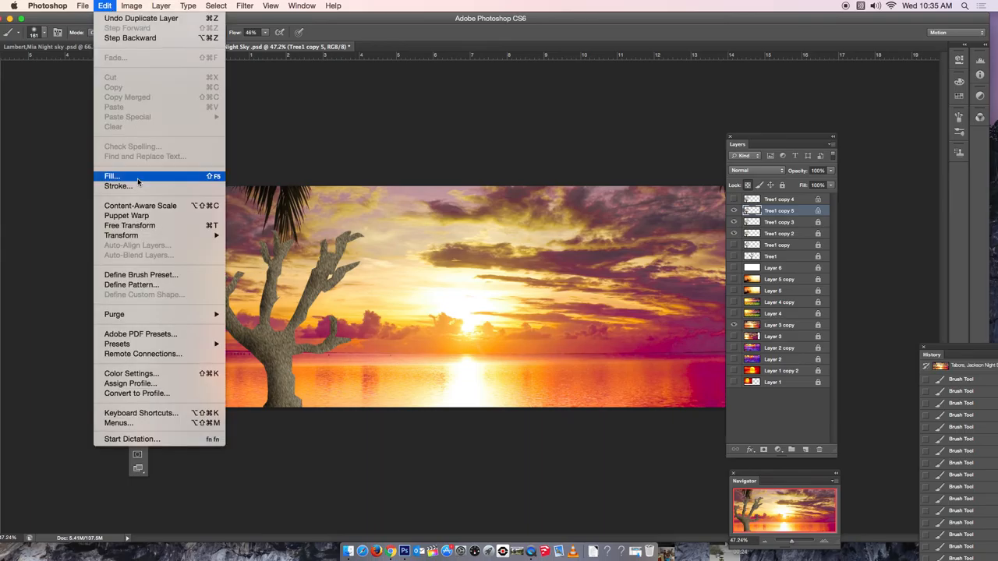
{"action": "left_click", "coordinate": [112, 176]}
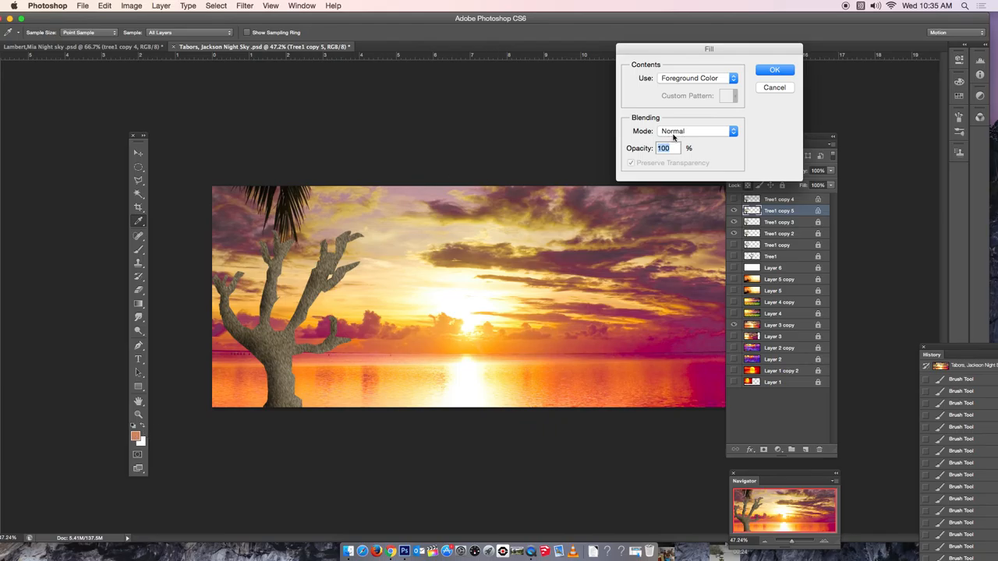
{"action": "left_click", "coordinate": [696, 131]}
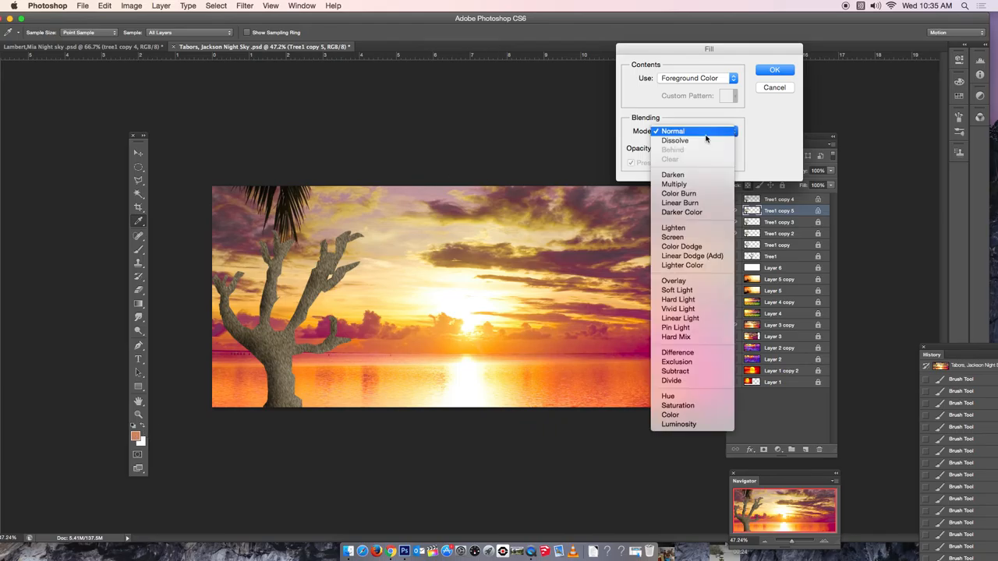
{"action": "mouse_move", "coordinate": [678, 300]}
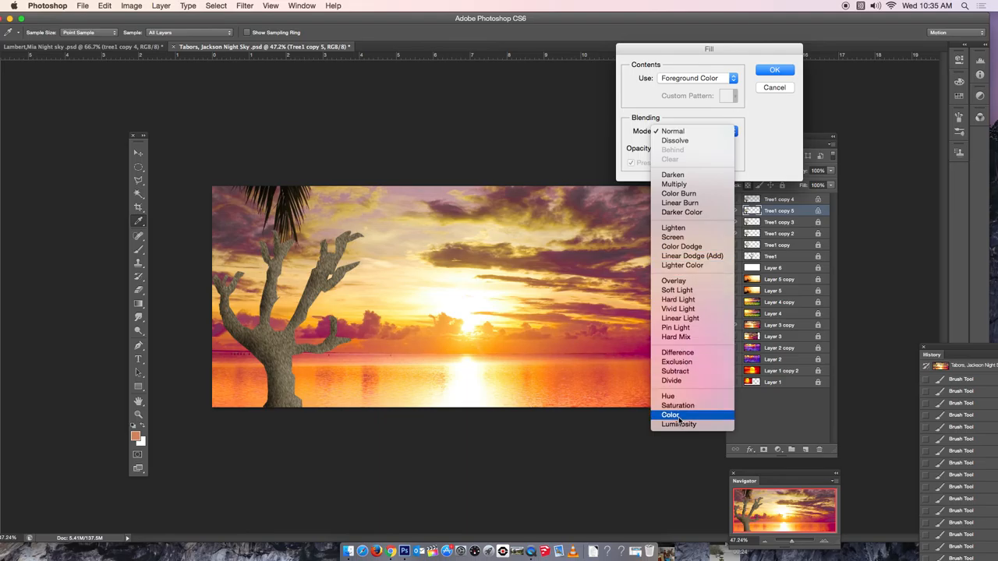
{"action": "left_click", "coordinate": [670, 414]}
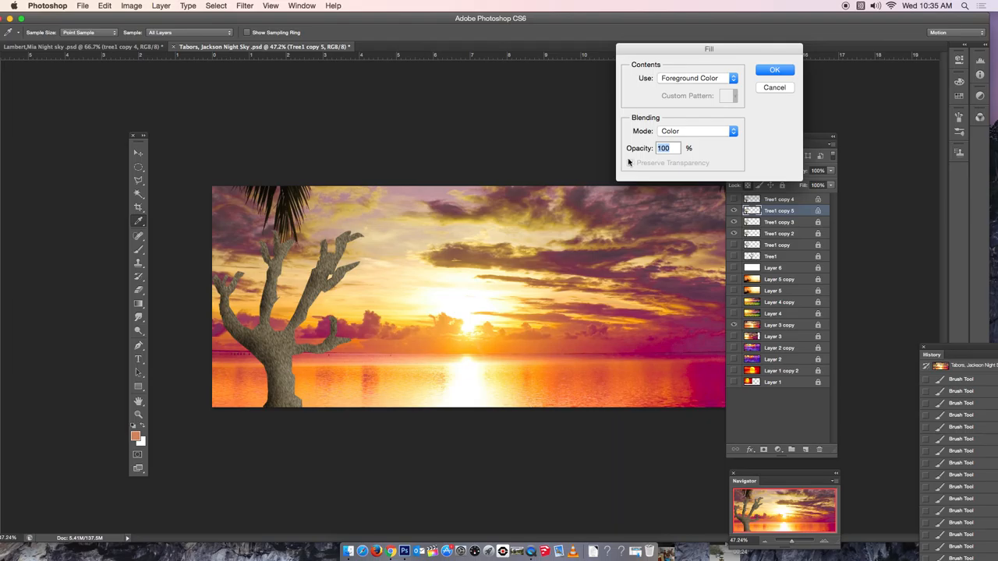
{"action": "type", "text": "30"}
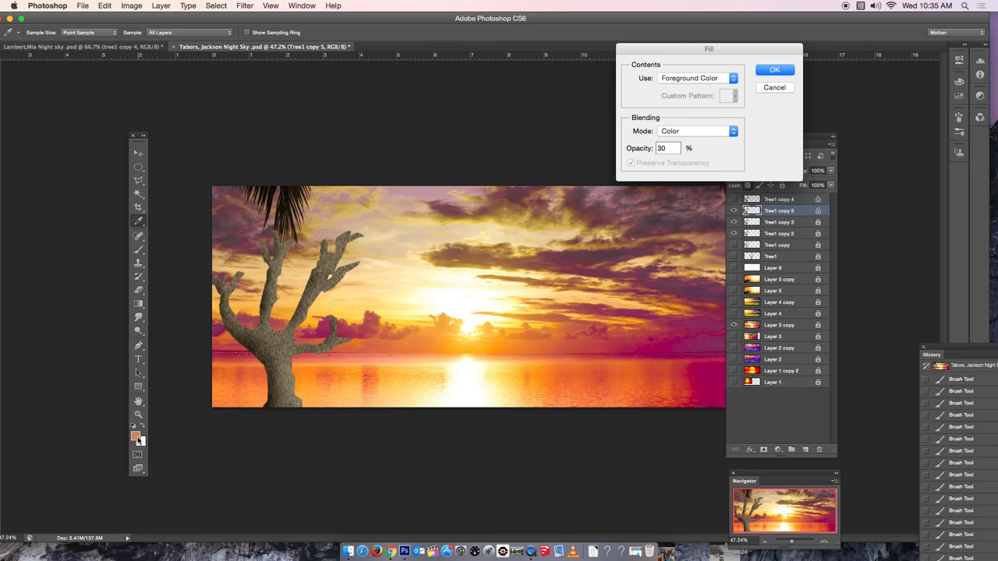
{"action": "mouse_move", "coordinate": [678, 136]}
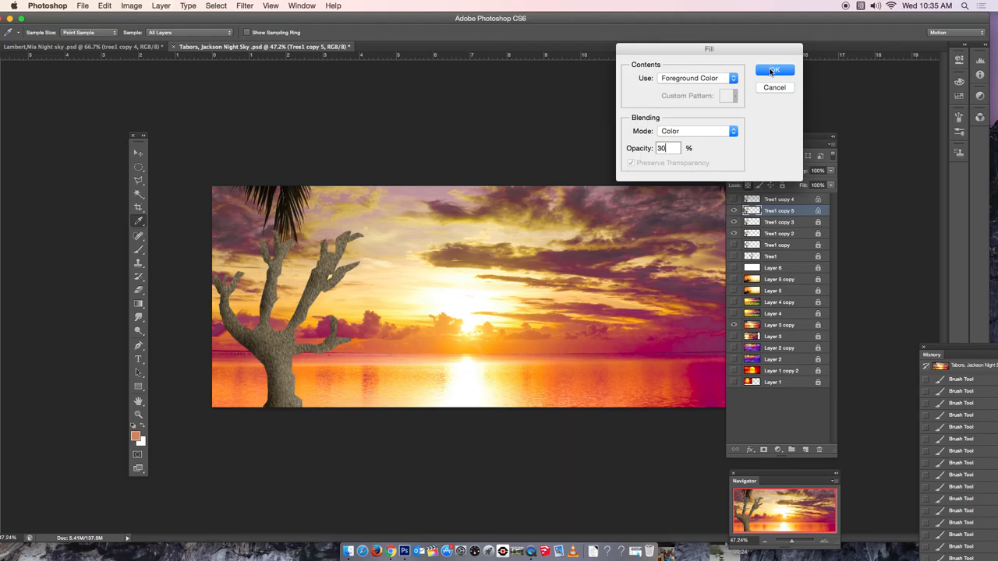
{"action": "left_click", "coordinate": [773, 69]}
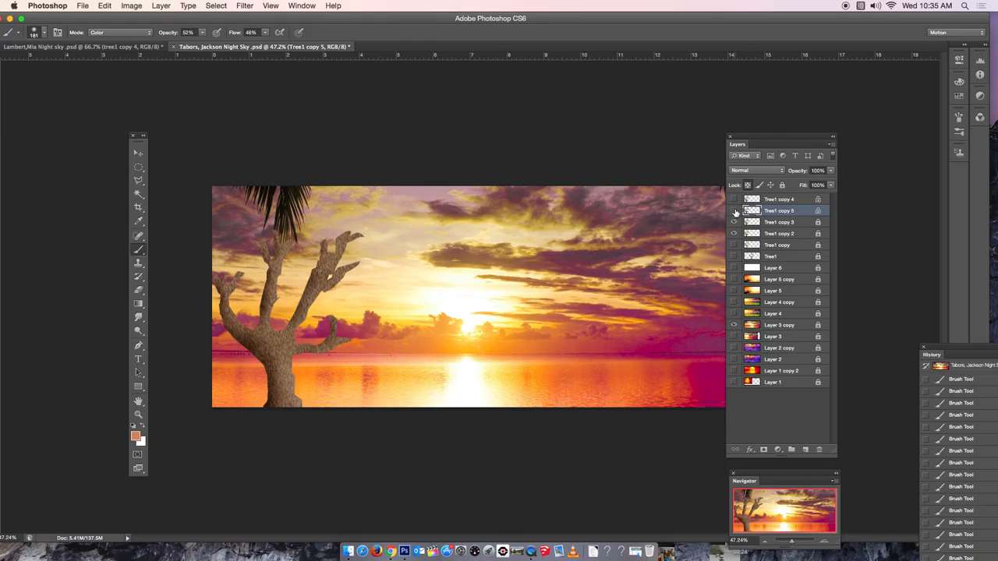
{"action": "mouse_move", "coordinate": [733, 211]}
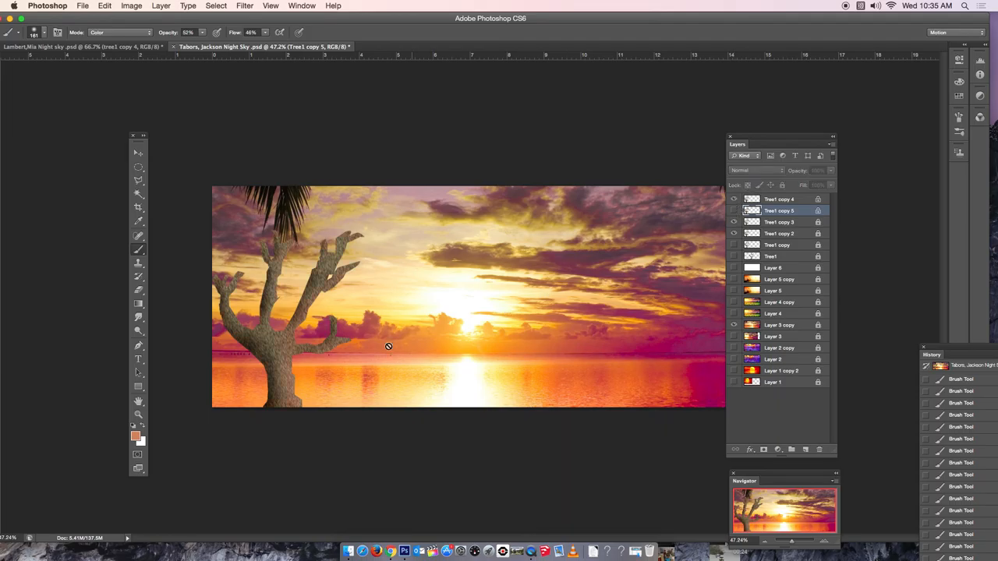
{"action": "mouse_move", "coordinate": [317, 310]}
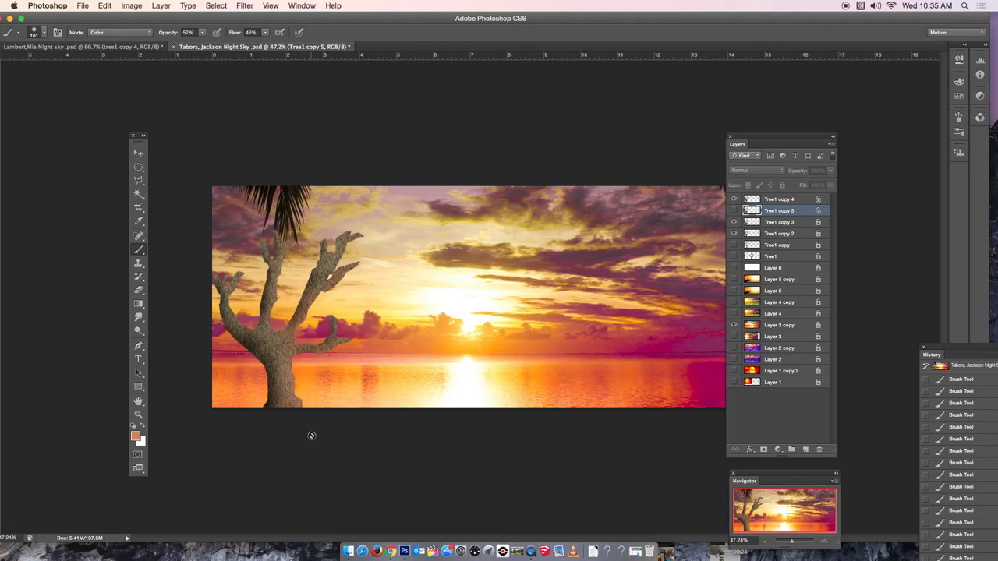
{"action": "mouse_move", "coordinate": [331, 440]}
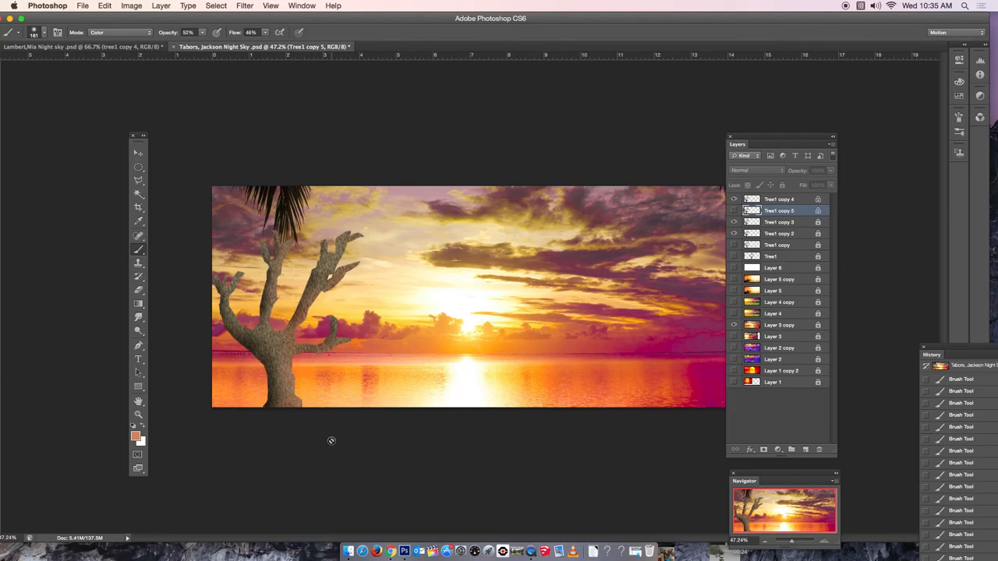
{"action": "mouse_move", "coordinate": [511, 262]}
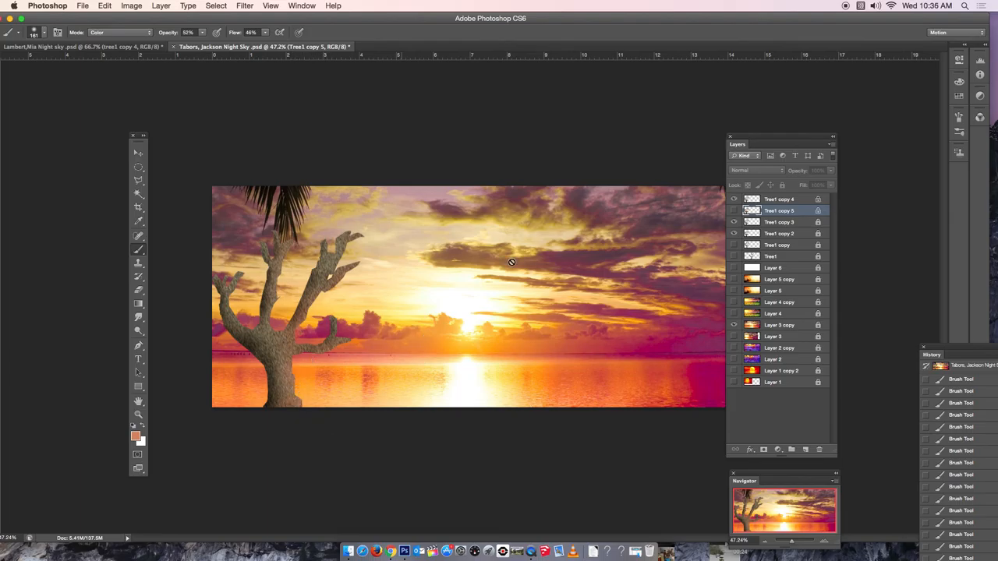